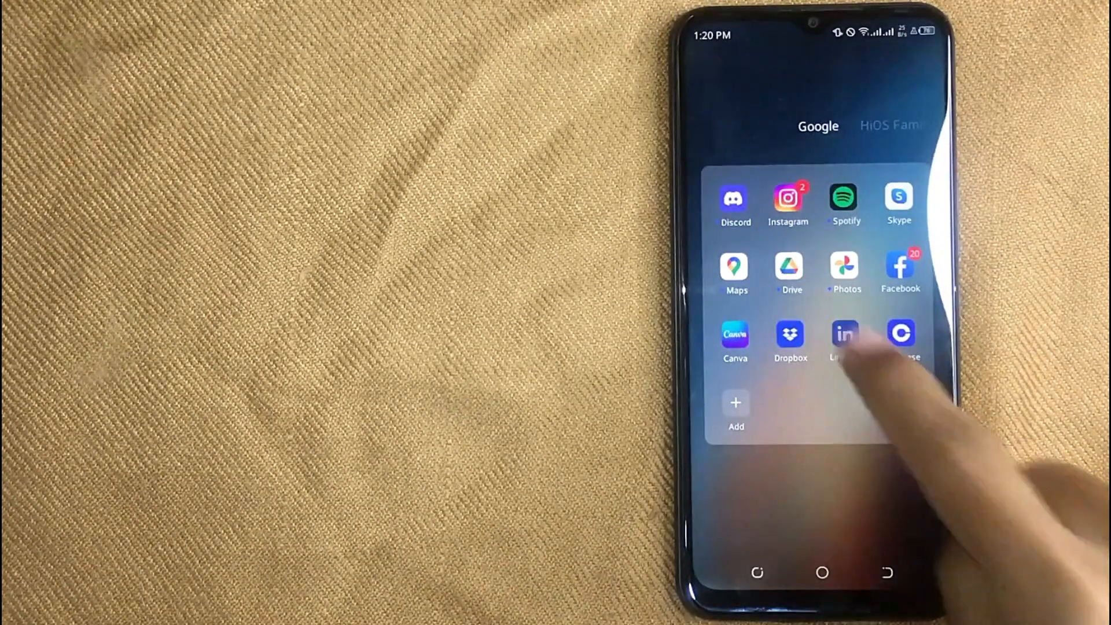
Launch LinkedIn, view the current profile video and confirm 'Replace current video?'.
left_click(845, 334)
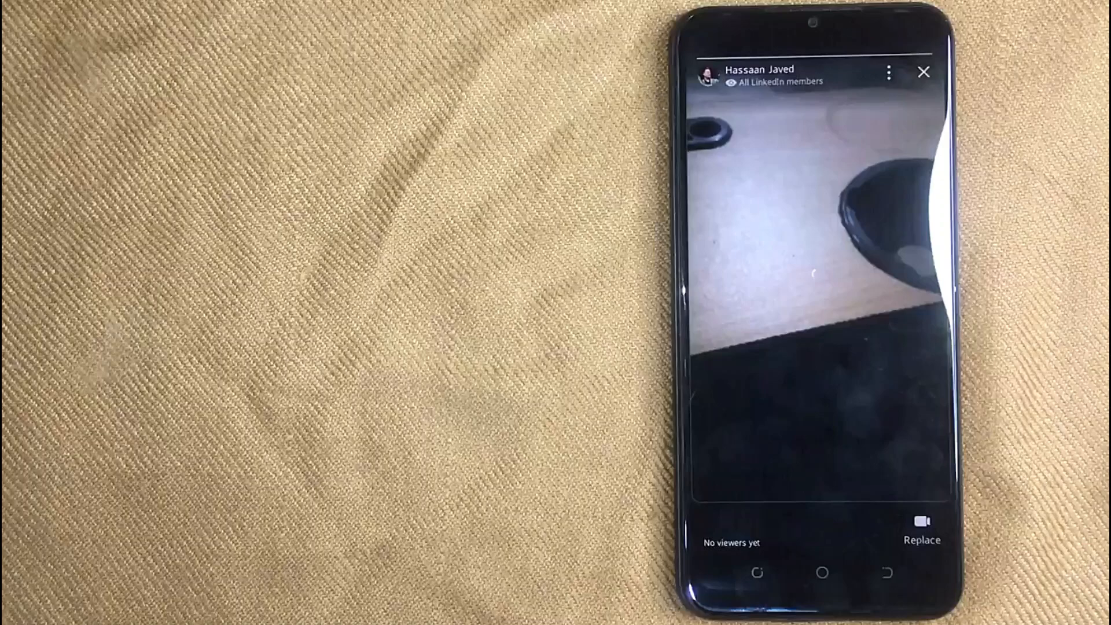
left_click(922, 540)
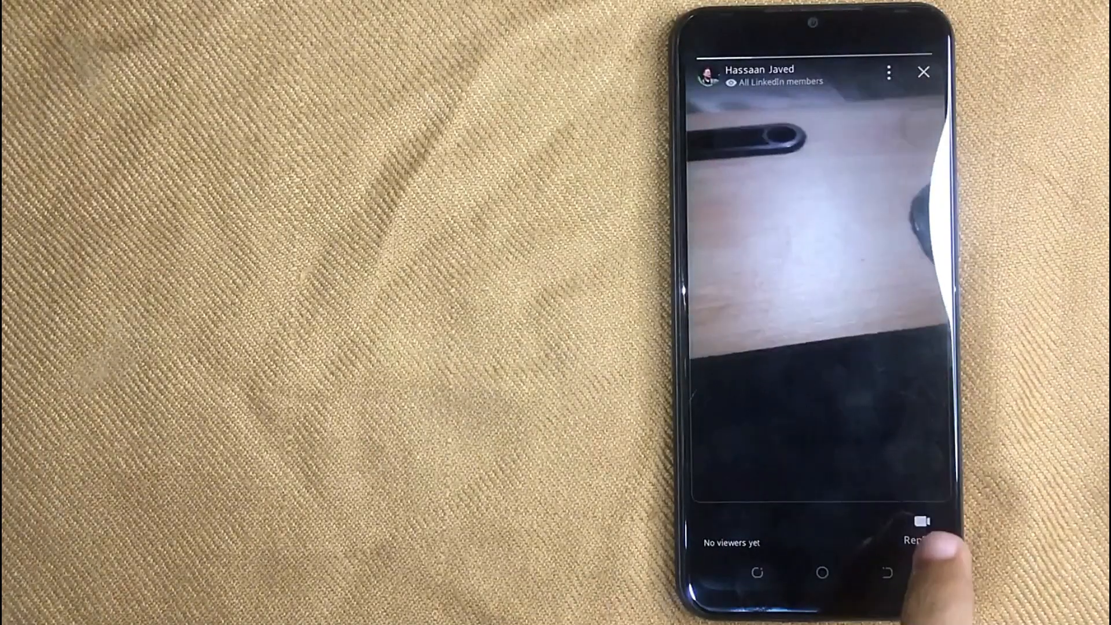
left_click(918, 524)
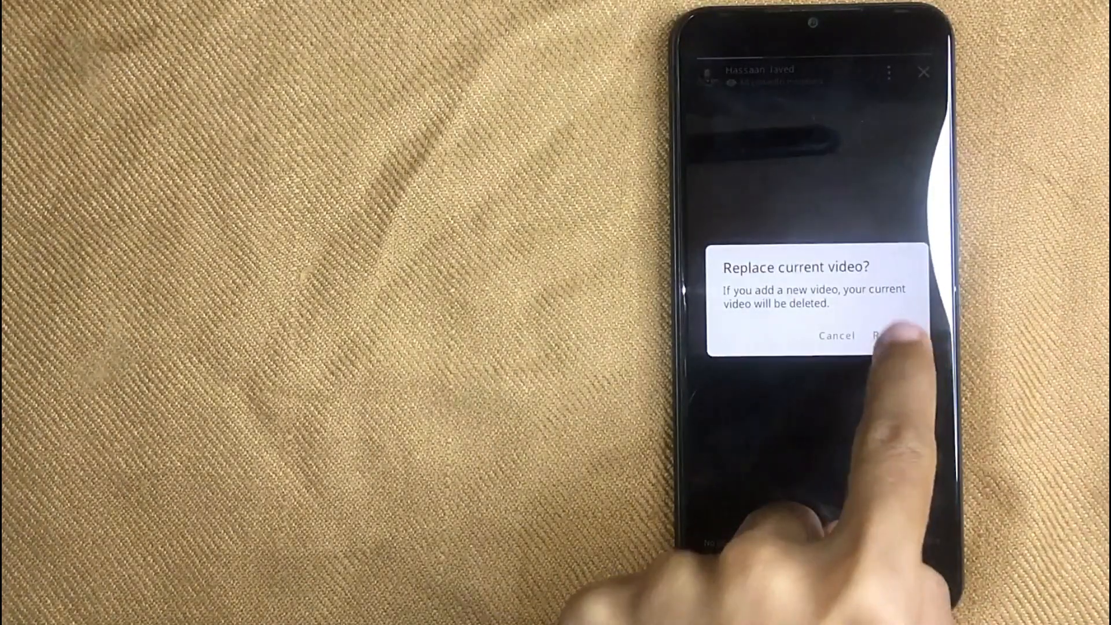
left_click(886, 336)
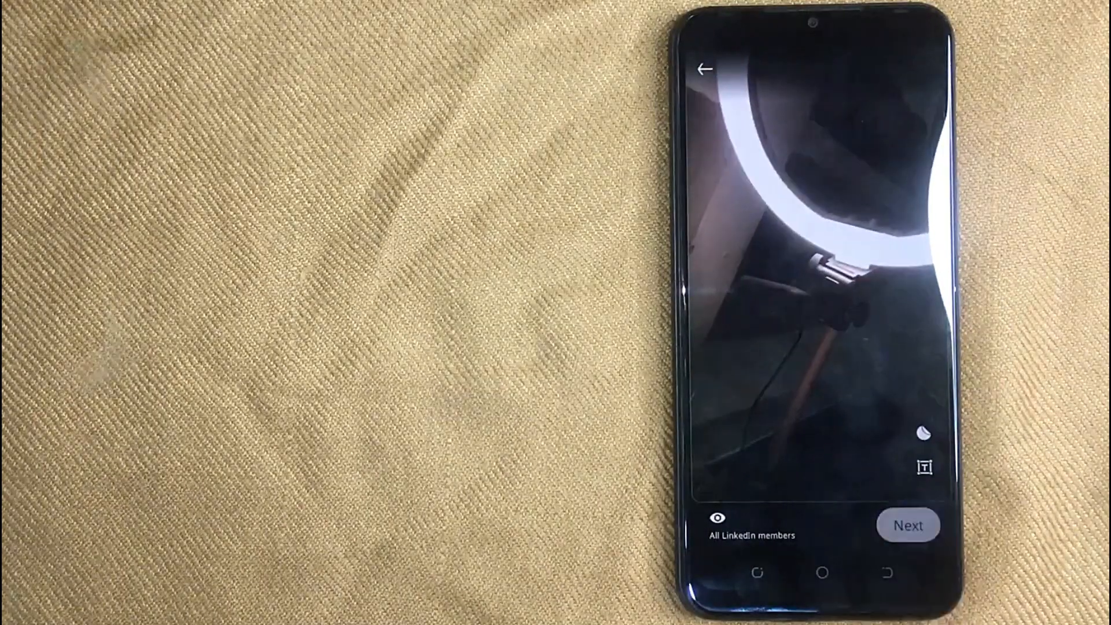
Continue with the new gallery video, save it to the profile and dismiss the preview notice.
left_click(909, 526)
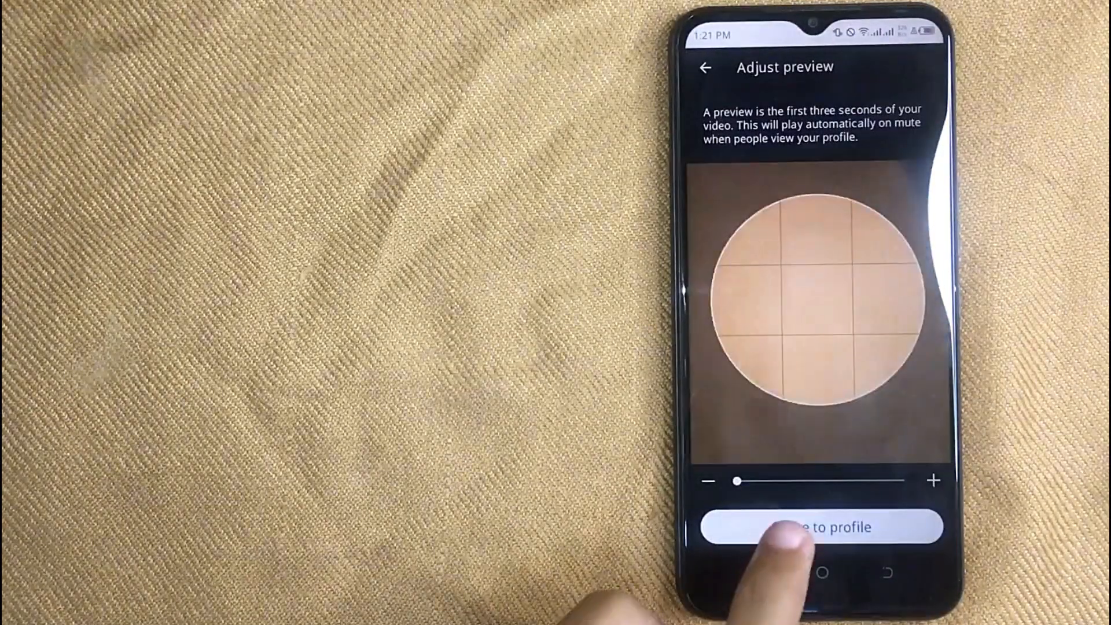
left_click(820, 528)
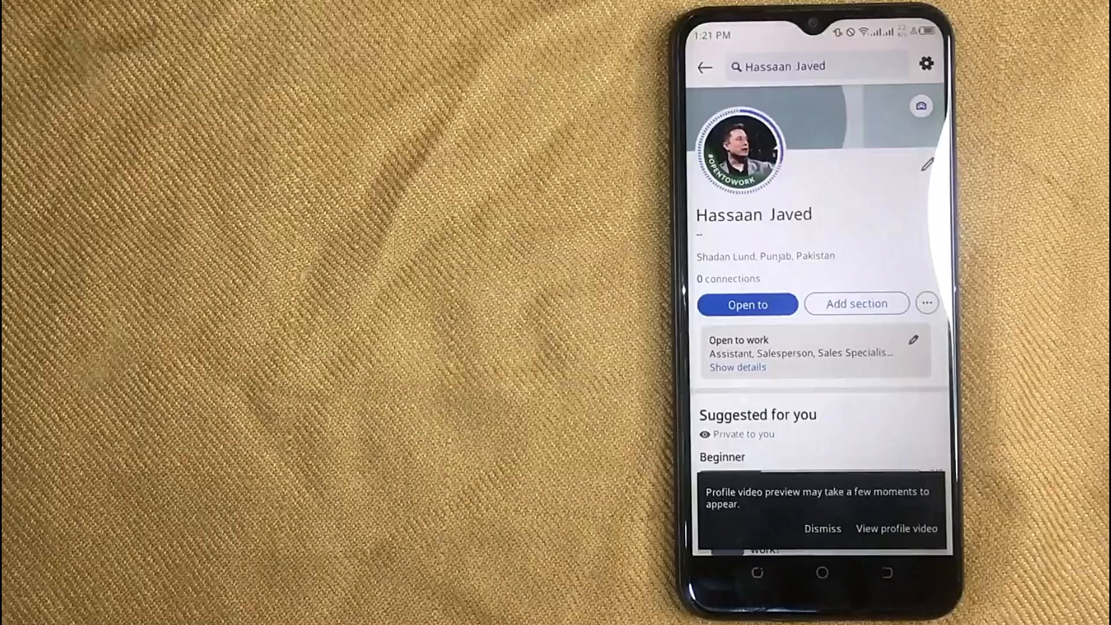
left_click(822, 529)
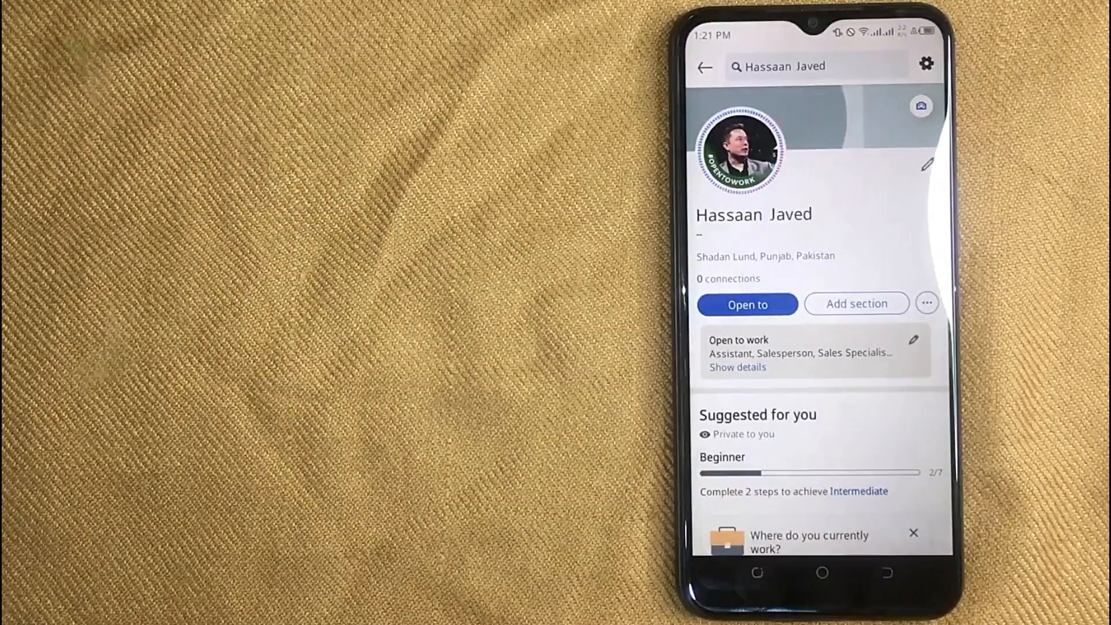